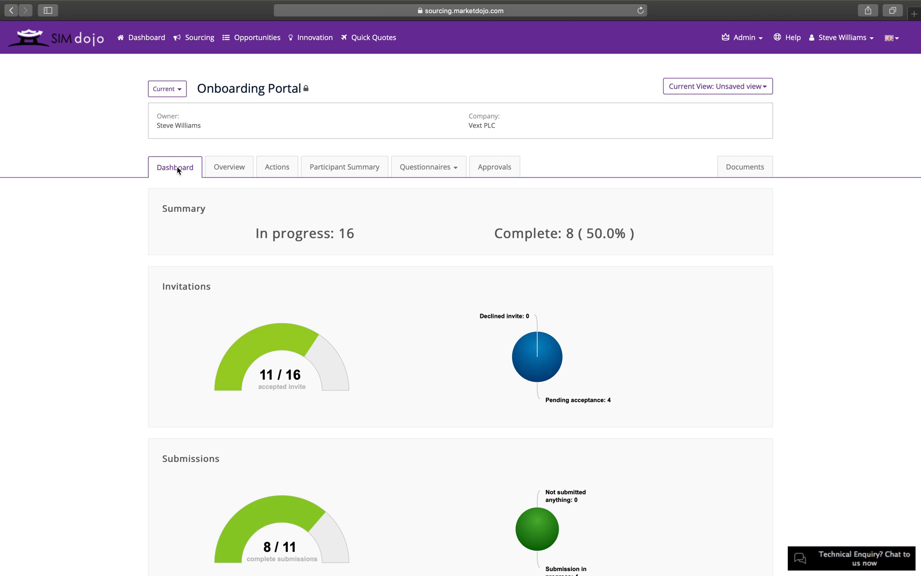
# Browse down the onboarding portal overview and view its list of questionnaires.
pyautogui.scroll(-3)
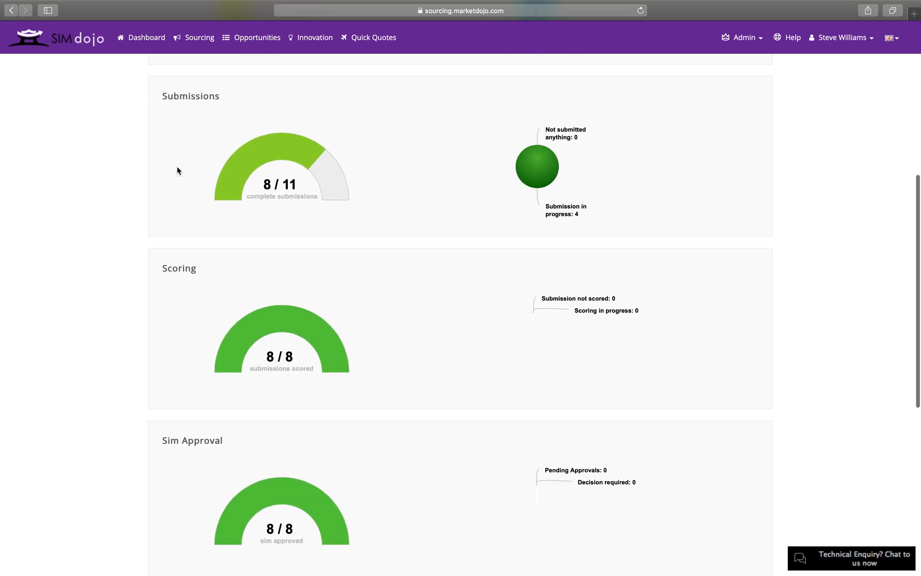
pyautogui.scroll(-3)
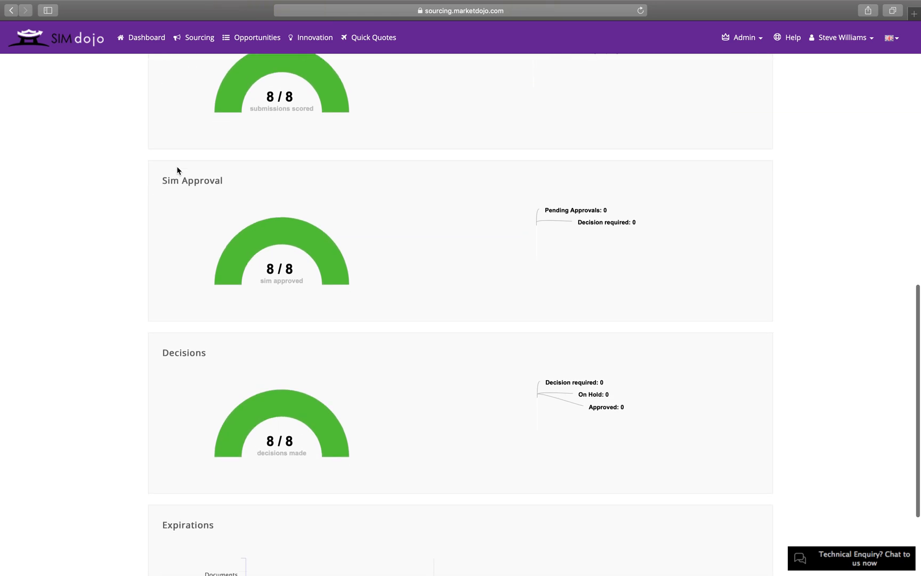
pyautogui.scroll(-3)
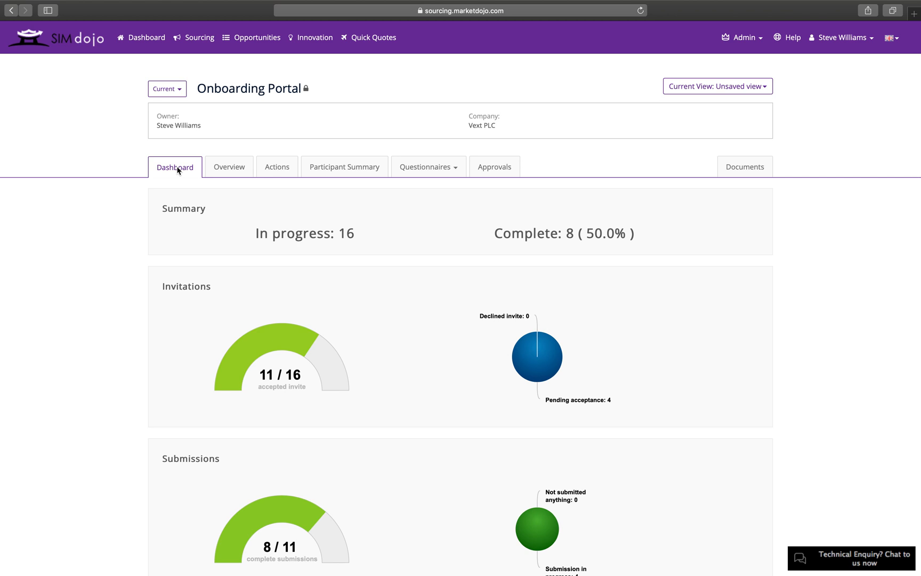
pyautogui.moveTo(229, 169)
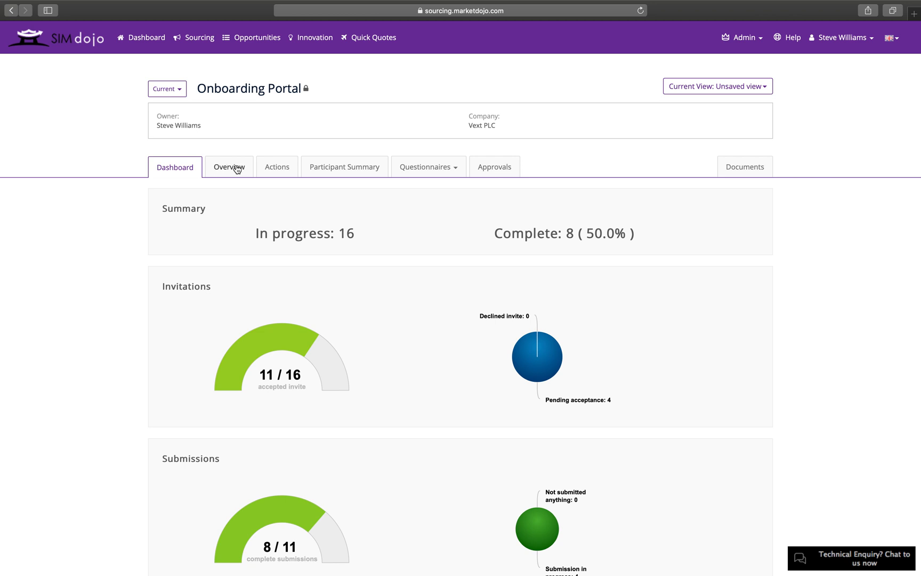
pyautogui.moveTo(277, 169)
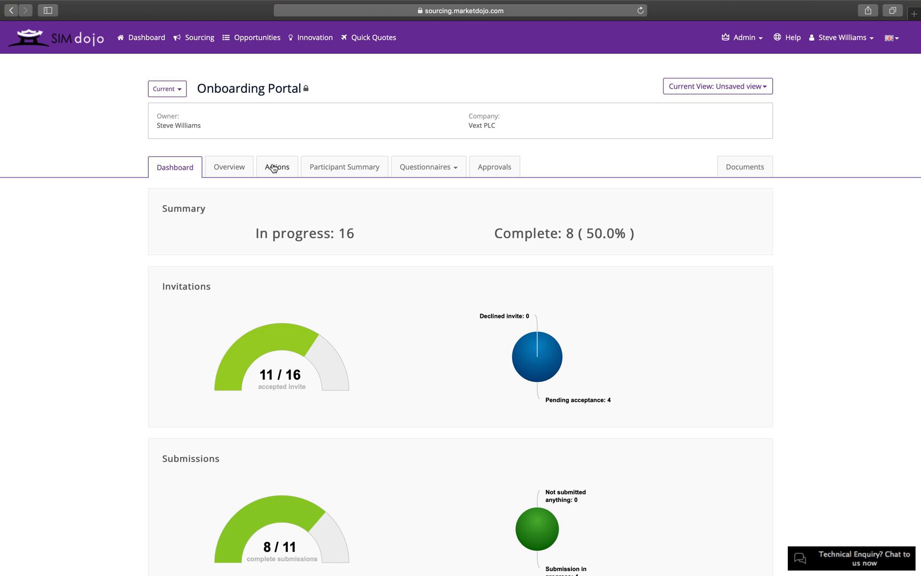
pyautogui.click(427, 166)
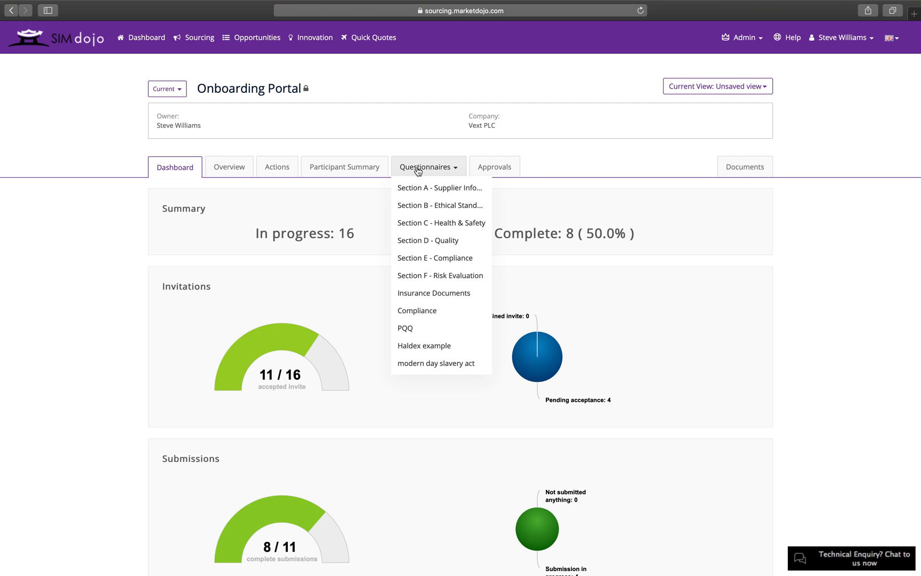
pyautogui.moveTo(493, 177)
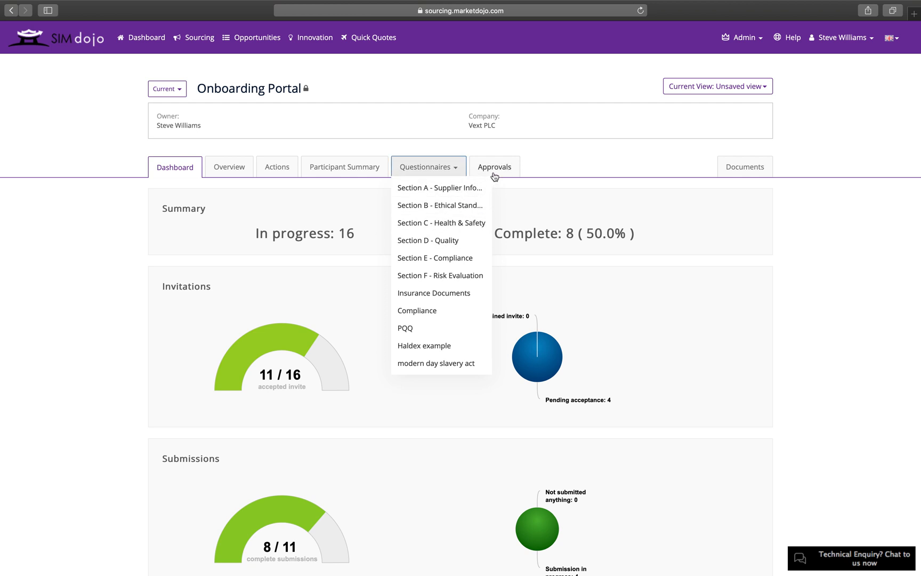
pyautogui.moveTo(745, 160)
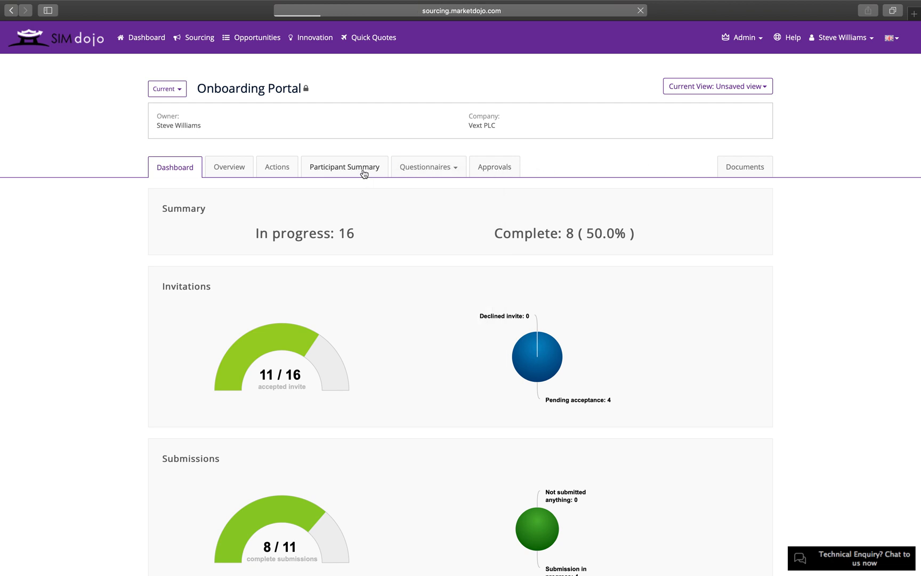
# Show the Participant Summary table with filtering expanded and the Questionnaires filter list open.
pyautogui.click(344, 166)
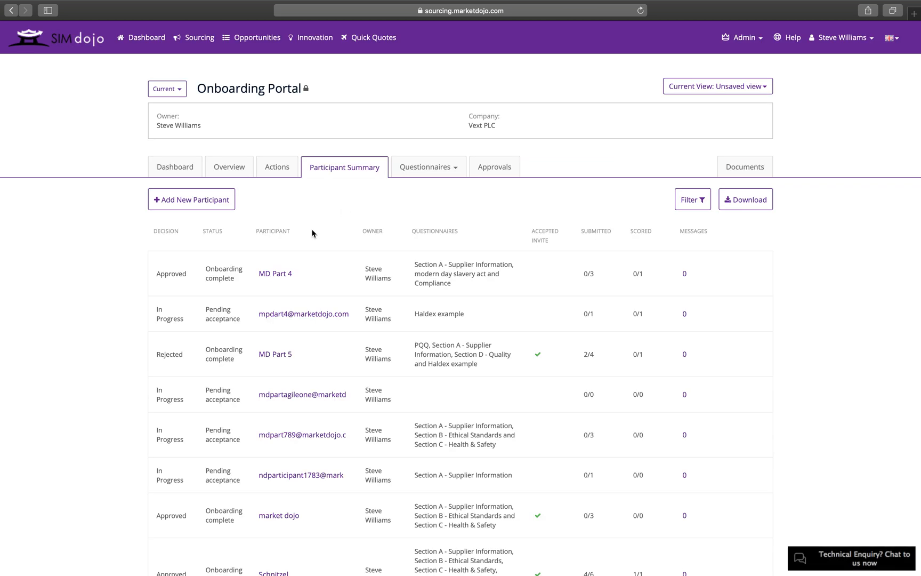
pyautogui.moveTo(680, 211)
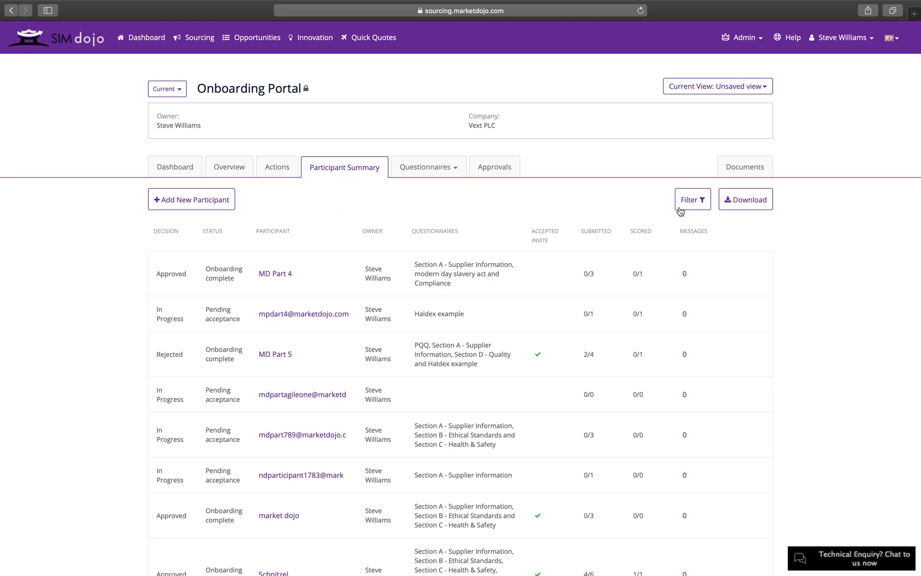
pyautogui.click(691, 199)
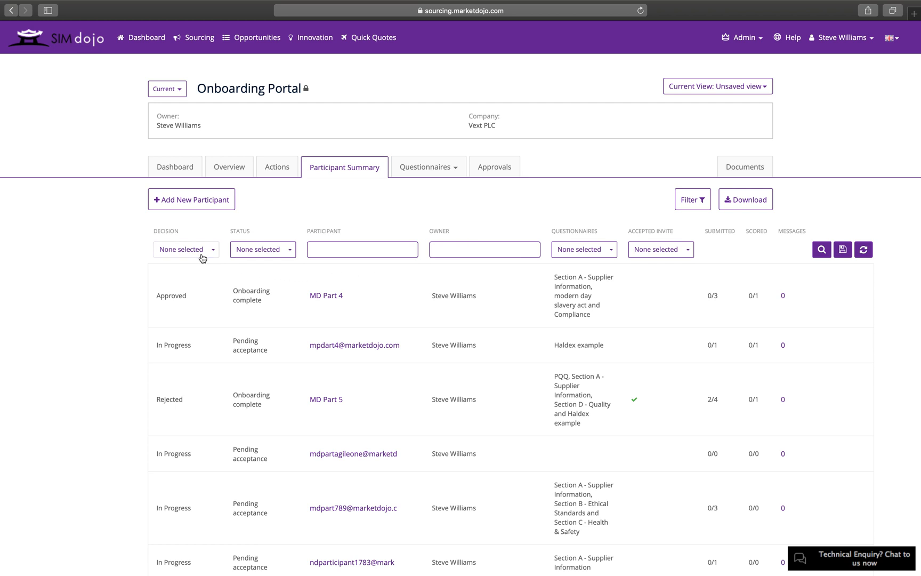
pyautogui.click(261, 250)
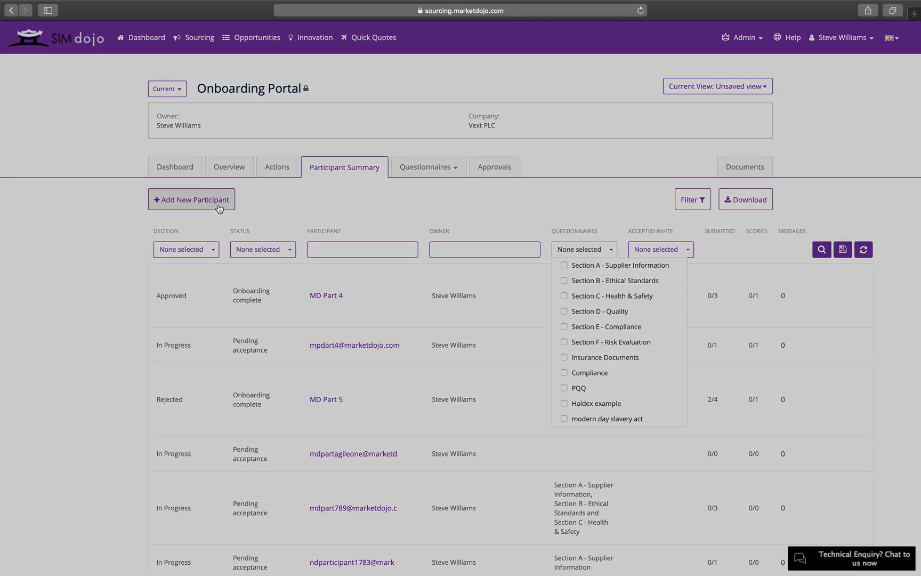
# Bring up the Add New Participant form on its Questionnaires step, then close it.
pyautogui.click(191, 199)
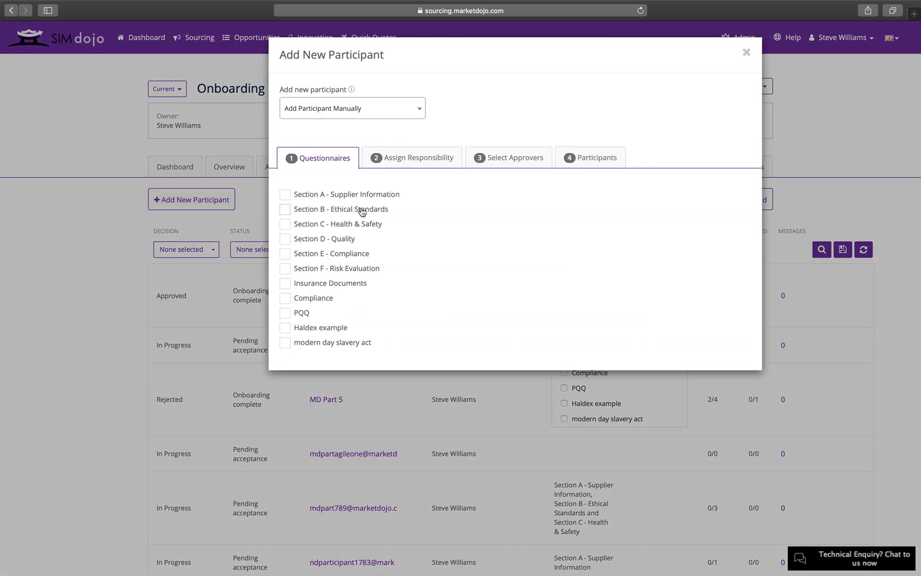
pyautogui.moveTo(299, 198)
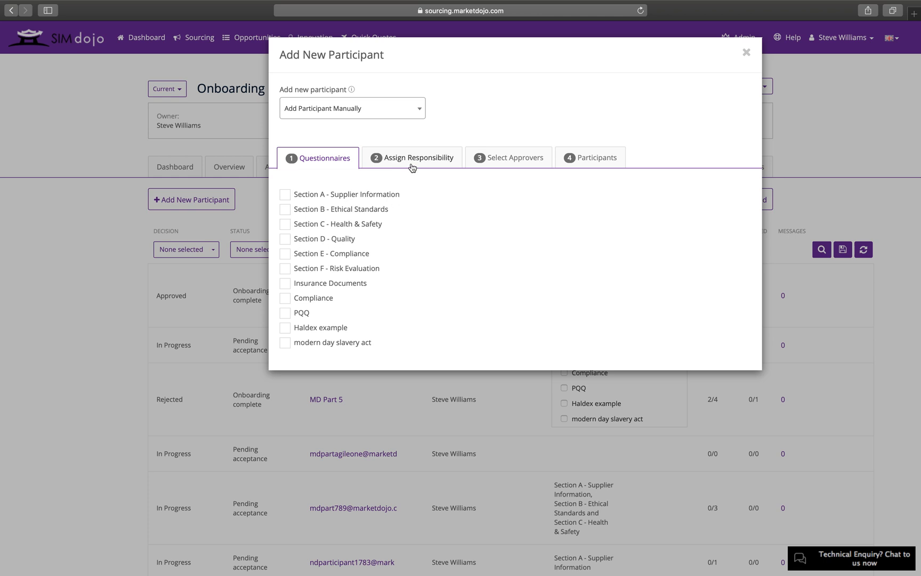
pyautogui.moveTo(501, 162)
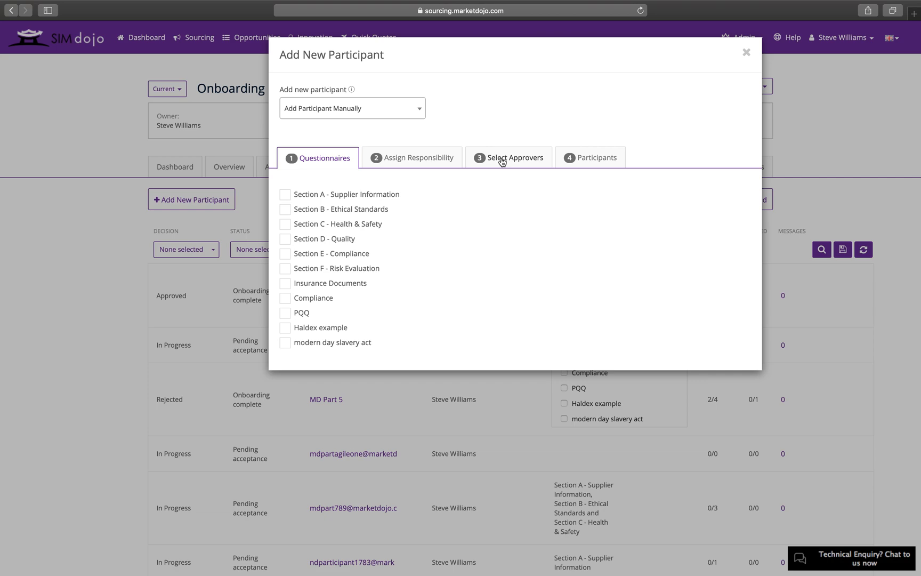
pyautogui.moveTo(755, 56)
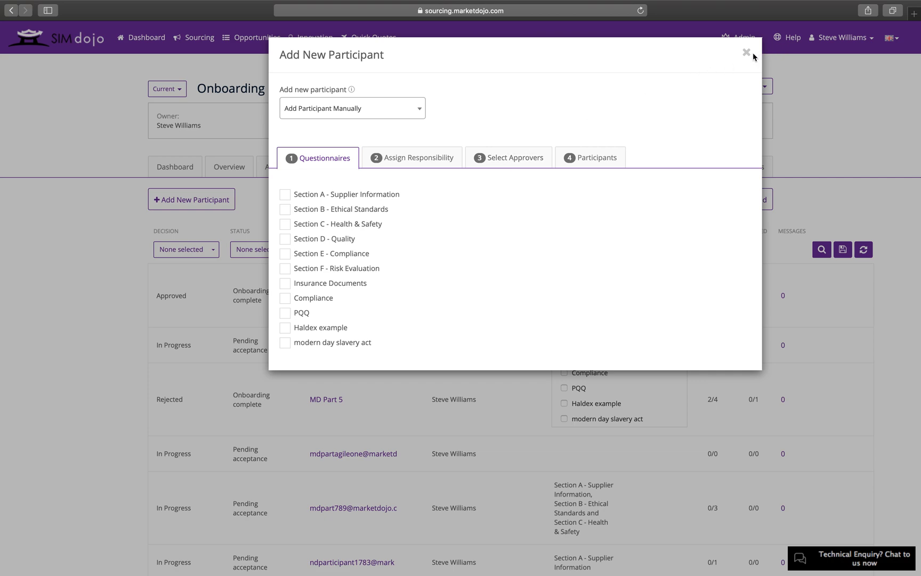
pyautogui.click(746, 53)
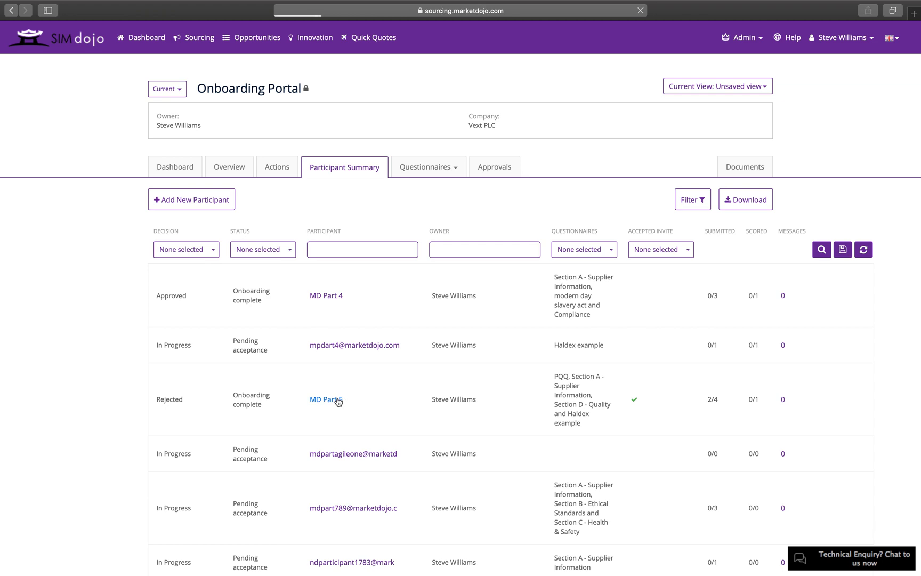
pyautogui.click(325, 400)
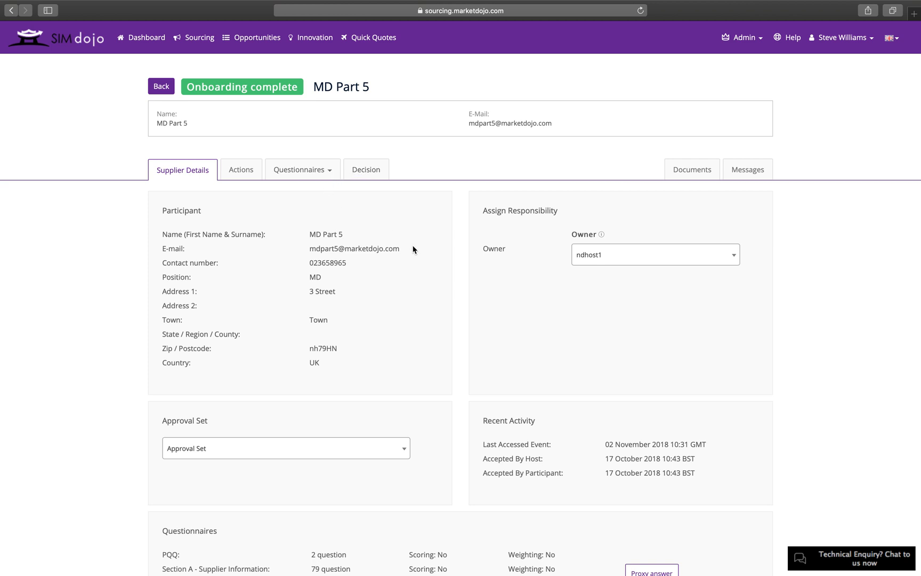
pyautogui.moveTo(385, 445)
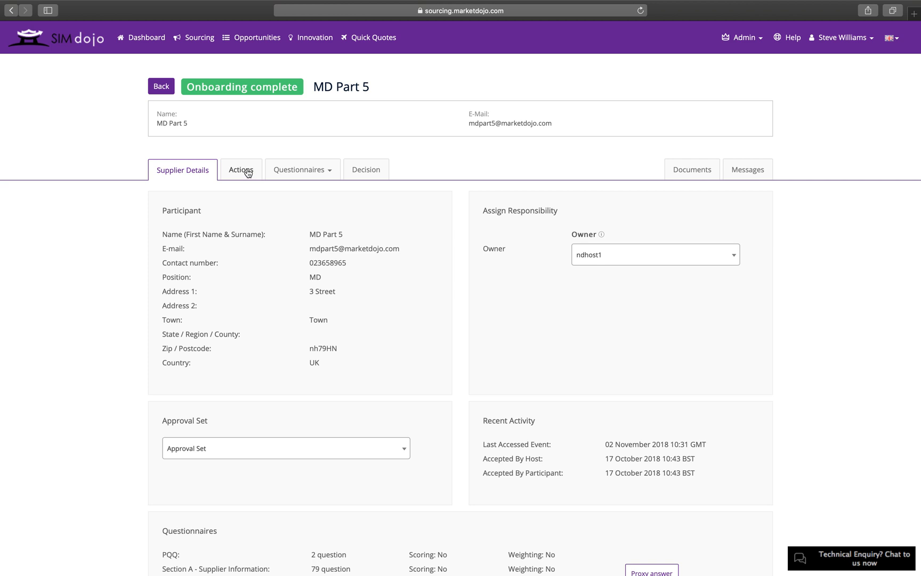
pyautogui.moveTo(326, 173)
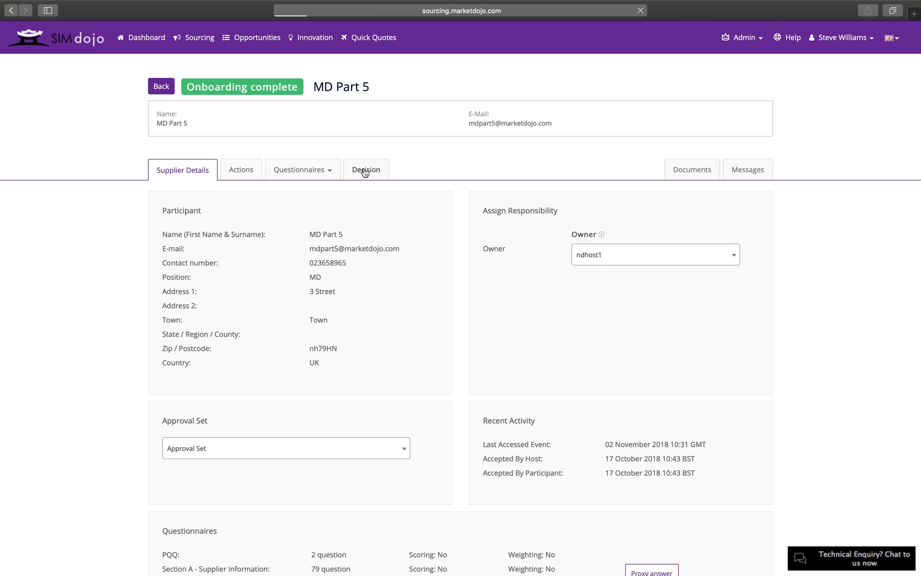
# View MD Part 5's Decision page: rejected status, questionnaire progress, pending approvals and decision history.
pyautogui.click(366, 169)
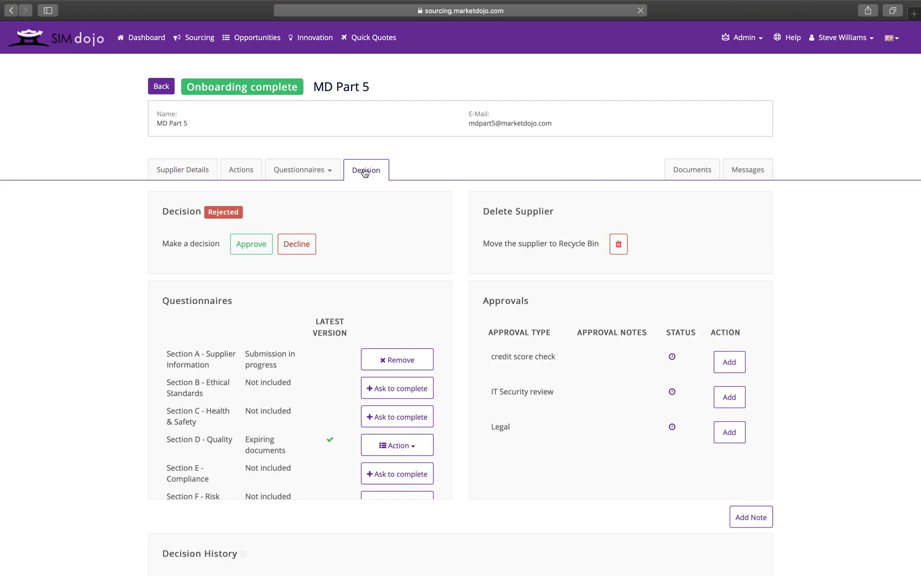
pyautogui.moveTo(251, 244)
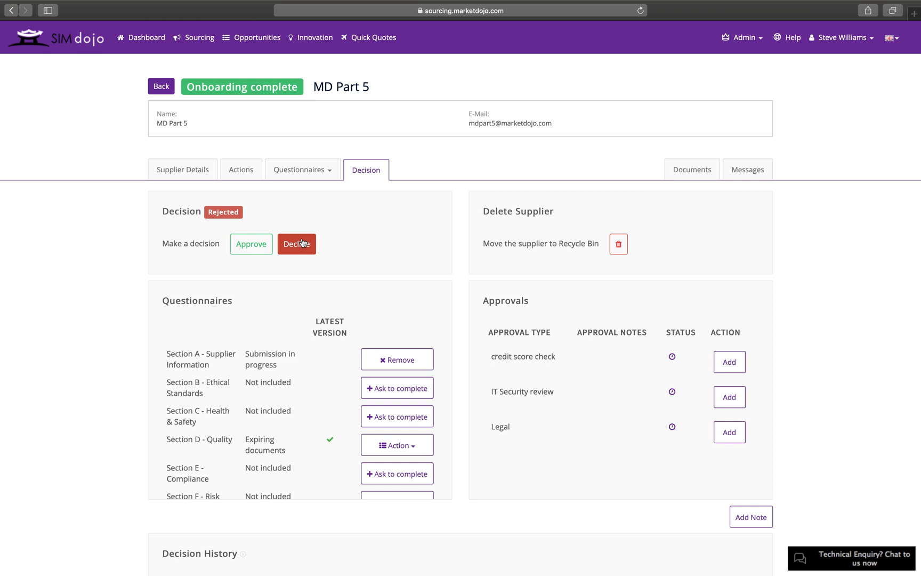
pyautogui.moveTo(352, 365)
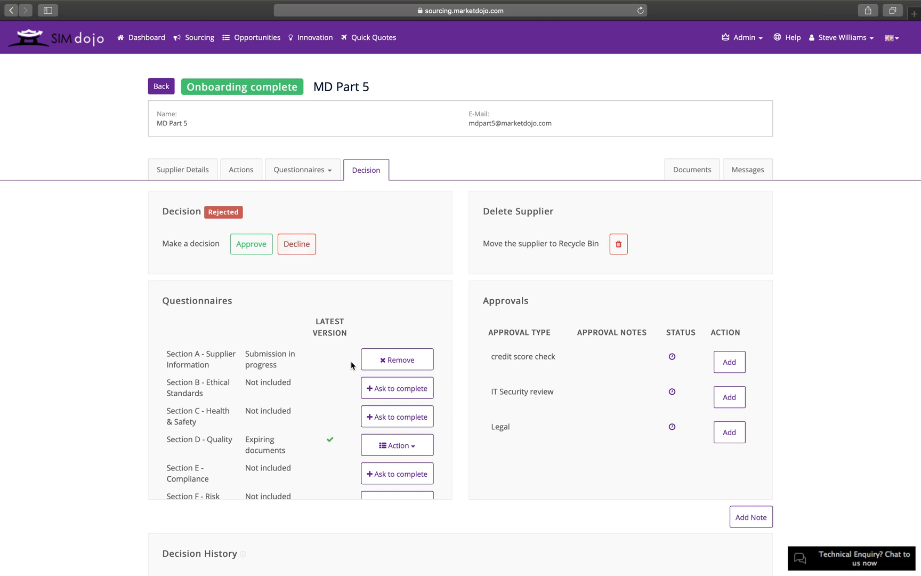
pyautogui.moveTo(355, 371)
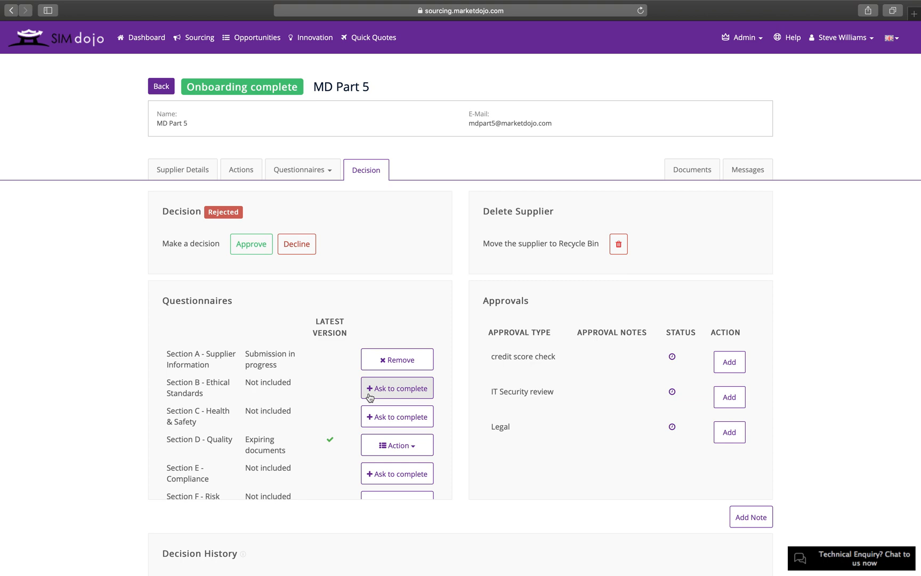
pyautogui.scroll(-3)
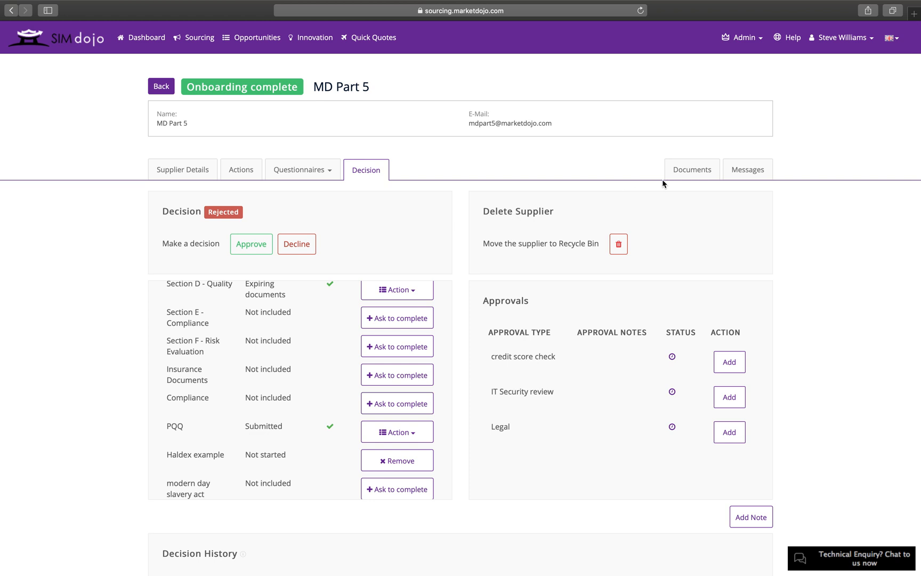
pyautogui.moveTo(692, 171)
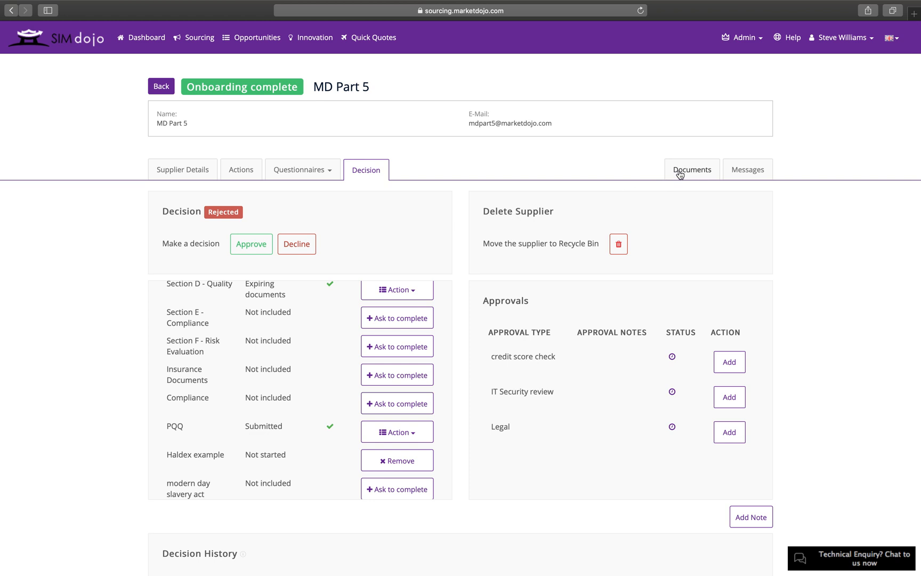
pyautogui.moveTo(747, 170)
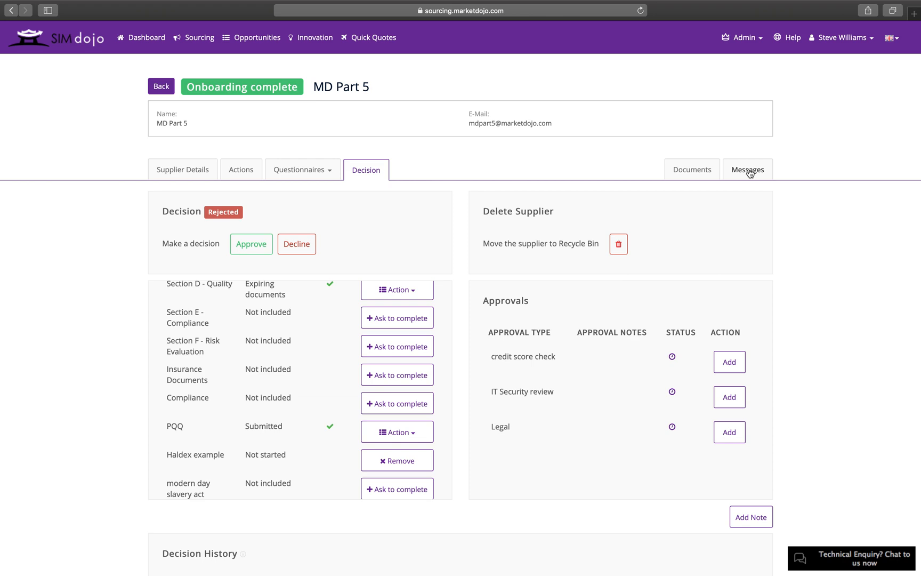
pyautogui.scroll(-3)
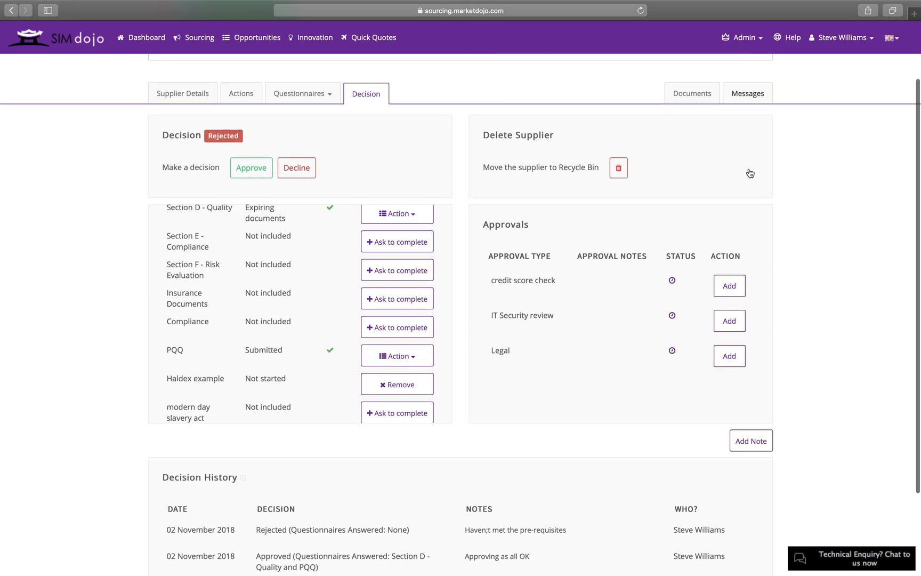
pyautogui.scroll(3)
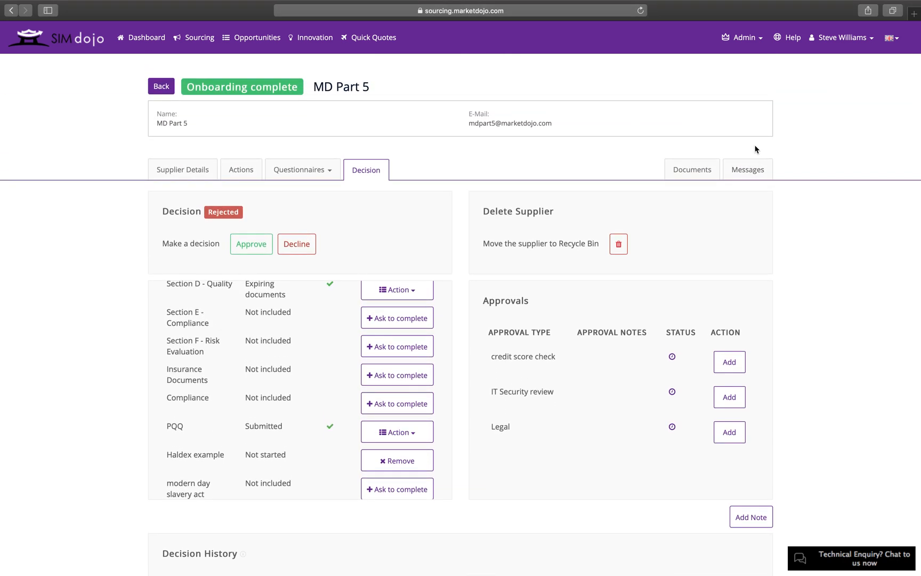
# Reach Admin Configuration Settings showing SIM time scales for expired documents, inactive participants and expired answers.
pyautogui.click(742, 37)
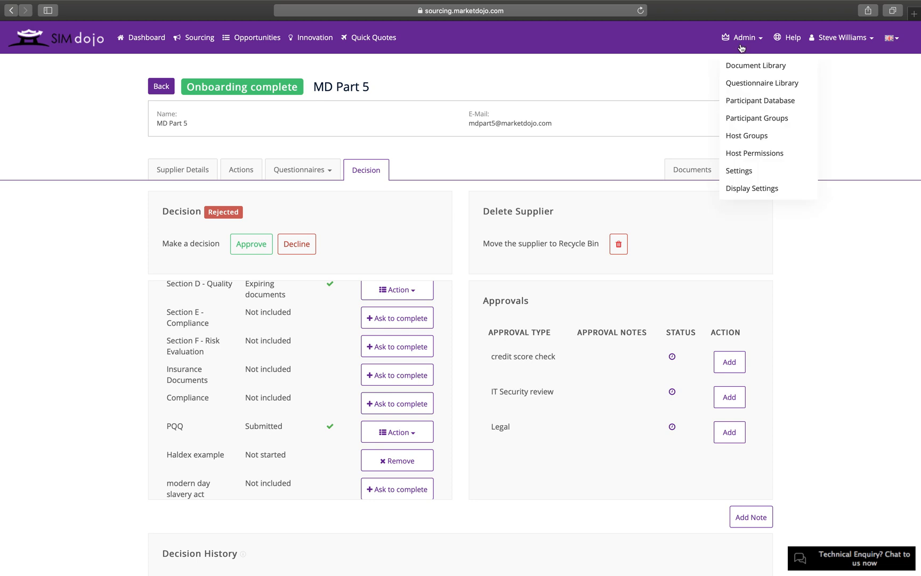
pyautogui.moveTo(755, 154)
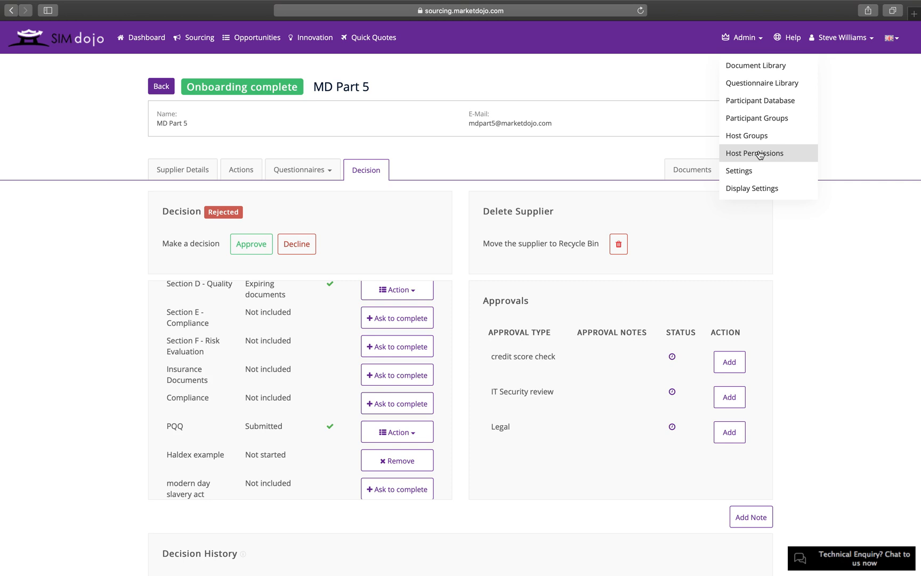
pyautogui.moveTo(756, 171)
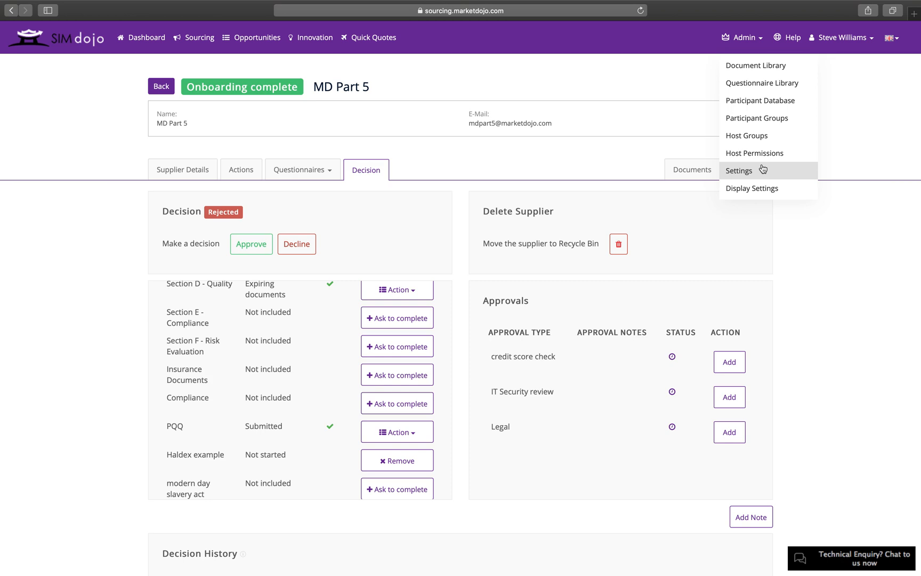
pyautogui.click(739, 170)
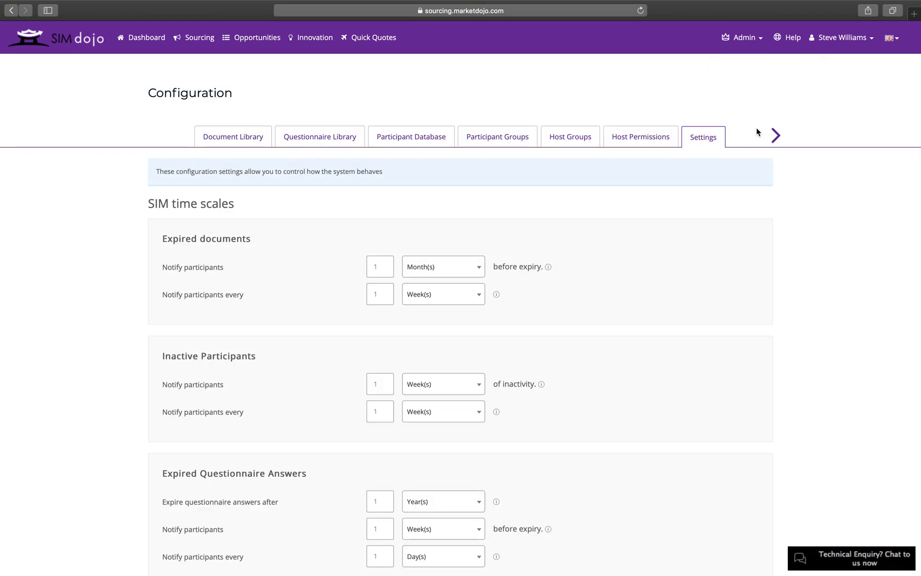
pyautogui.moveTo(758, 127)
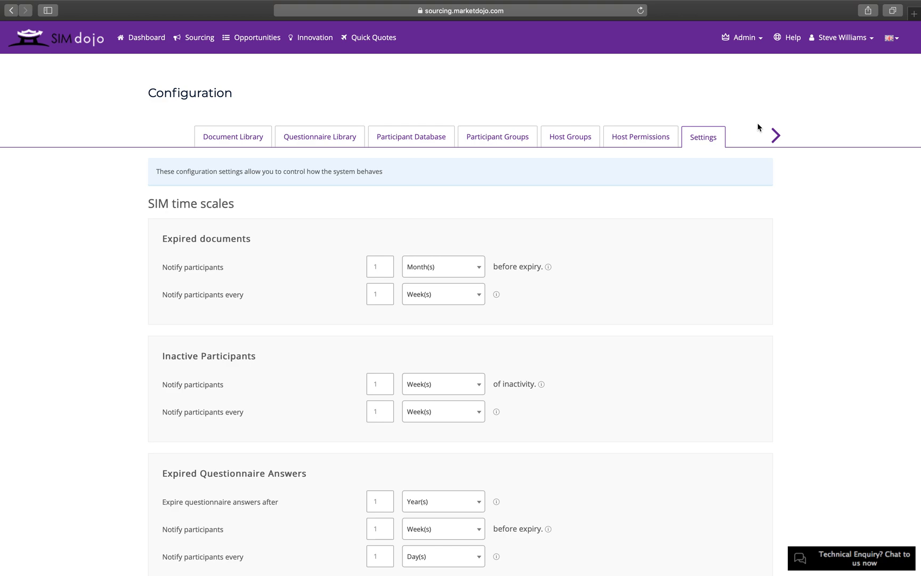
pyautogui.scroll(-3)
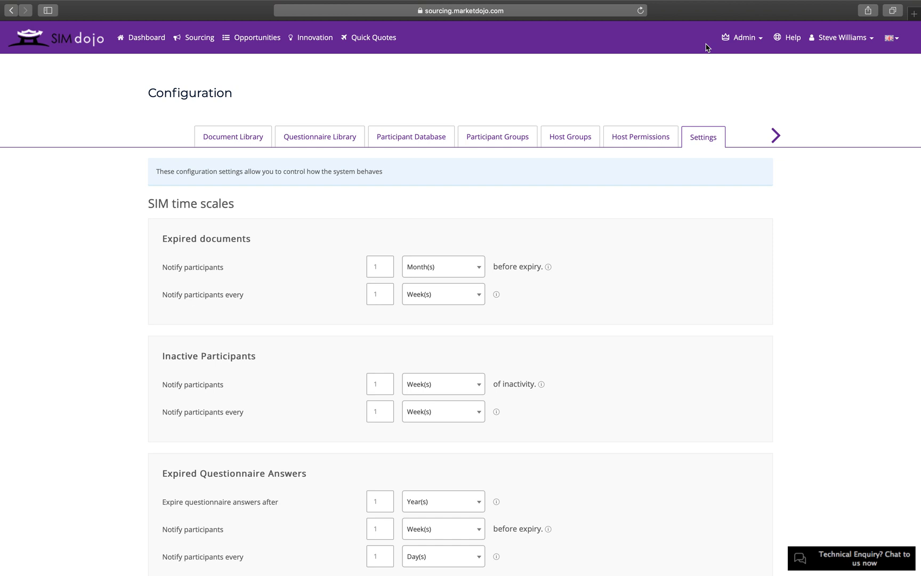
pyautogui.moveTo(103, 49)
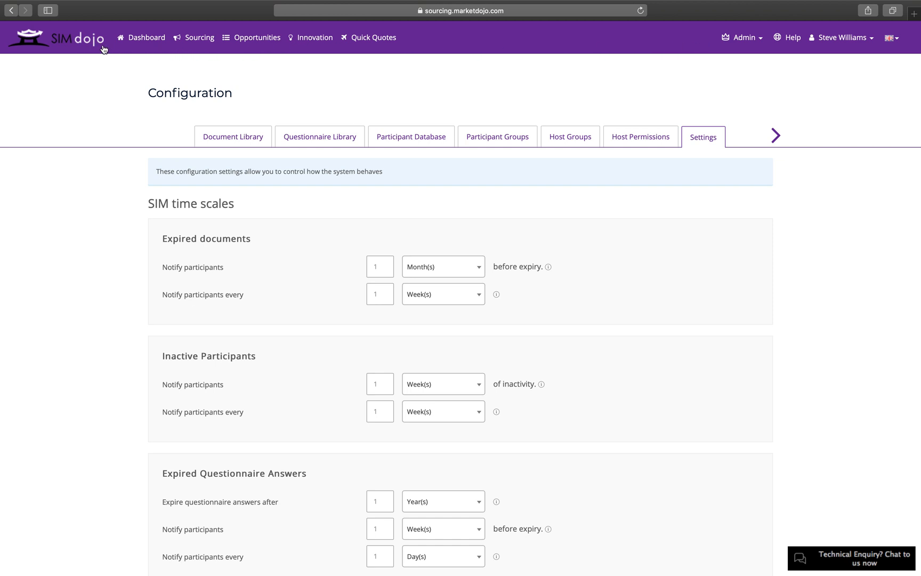